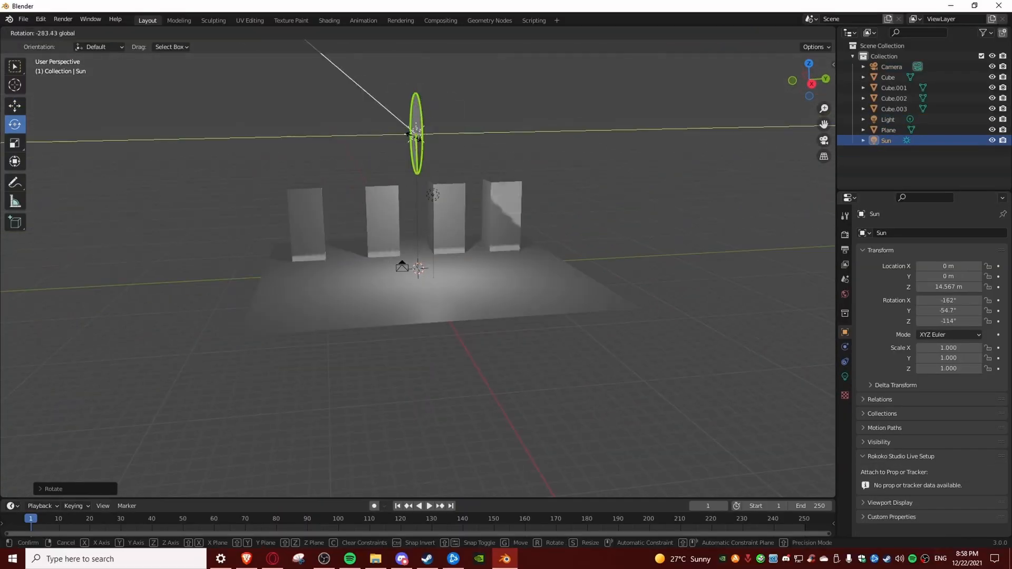
- Add a sun lamp and an Ocean-modifier plane, keyframing the Ocean Time so the water animates
left_click(370, 207)
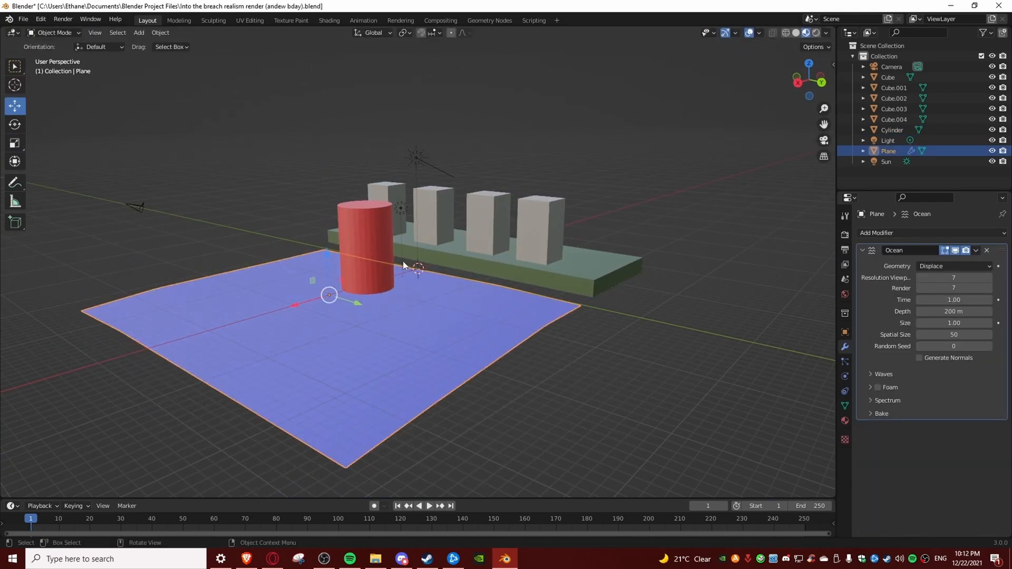
left_click(329, 20)
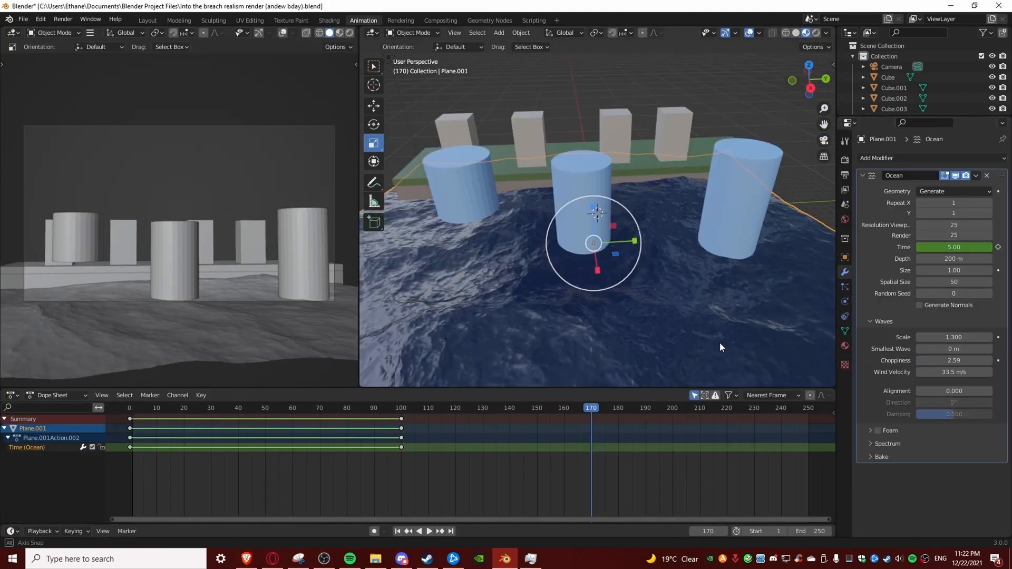
left_click(429, 531)
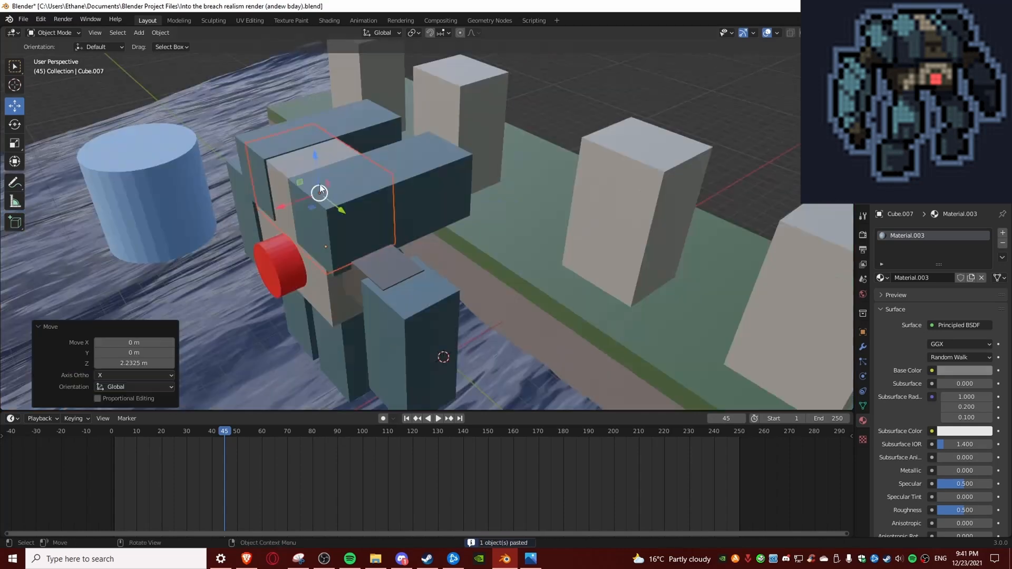
- Model the blocky mechs from duplicated, scaled cubes following the pixel-art references and render a preview
left_click(362, 20)
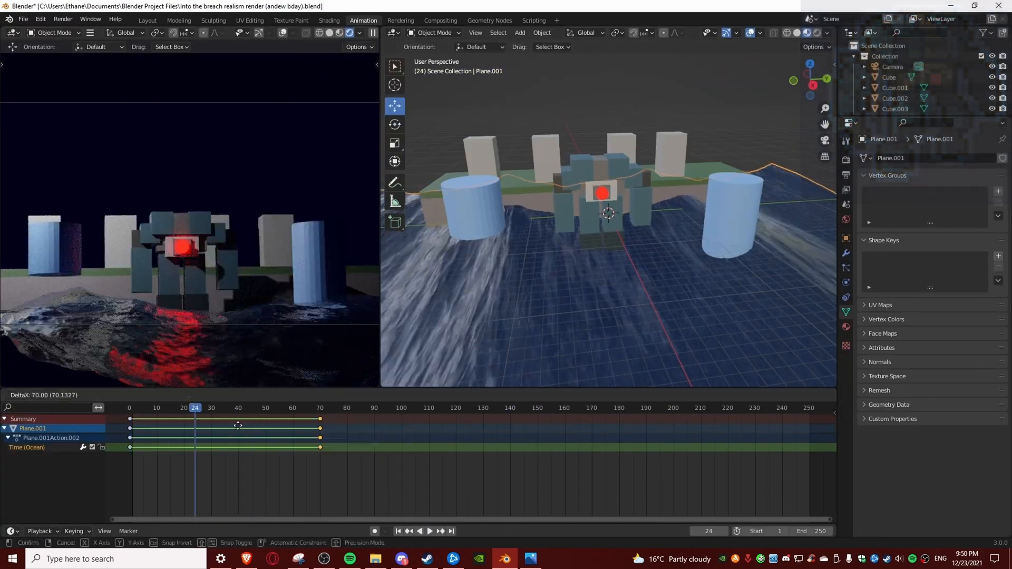
left_click(147, 20)
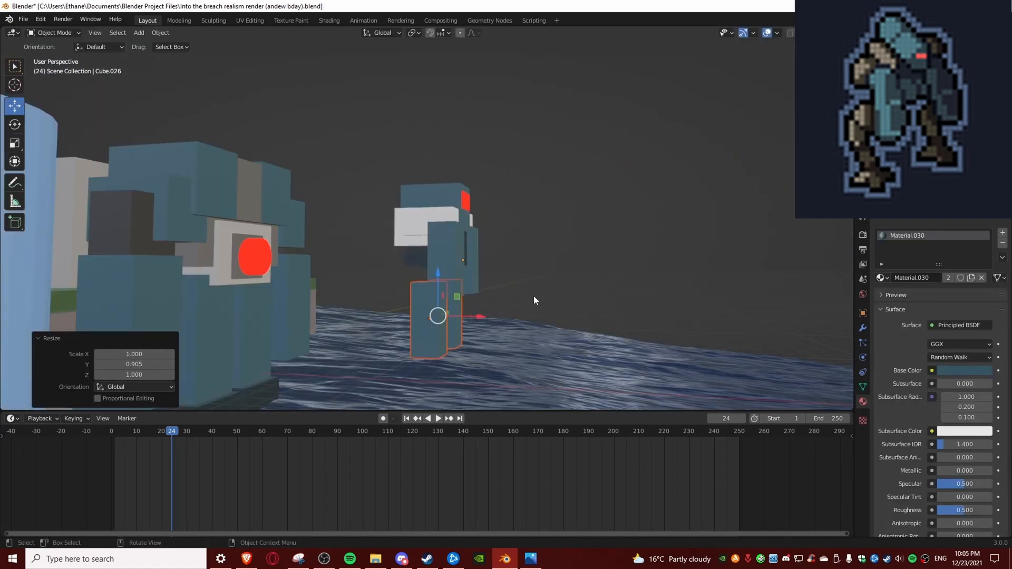
key("ctrl+v")
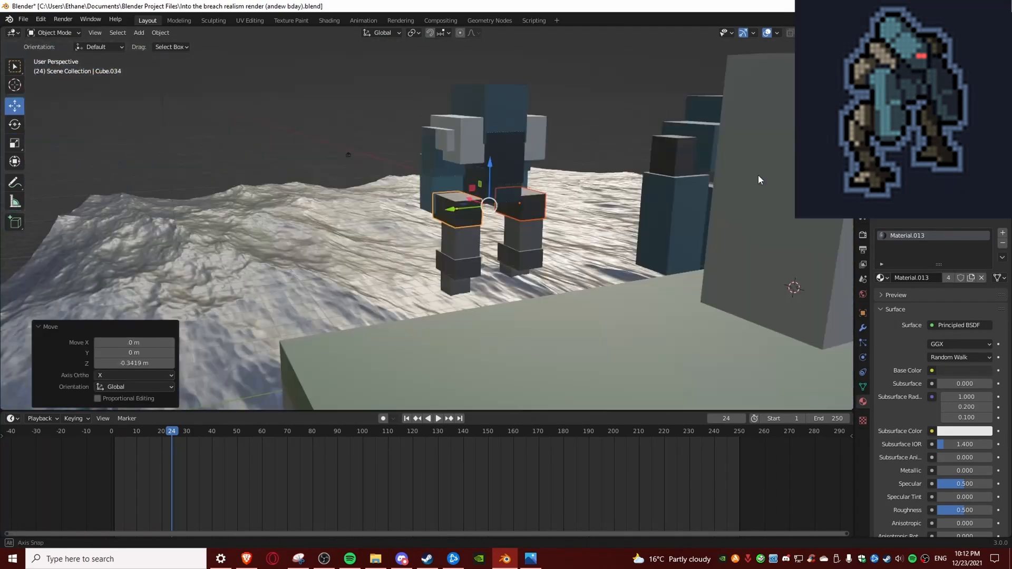
key("F12")
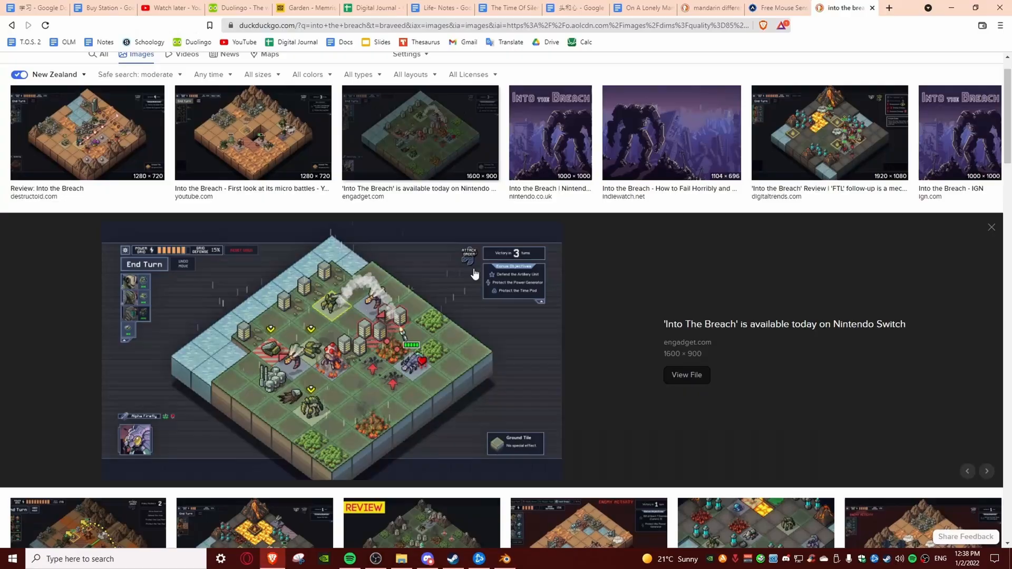
- Give the building light strips and windows a glowing Emission material along the shoreline
left_click(504, 559)
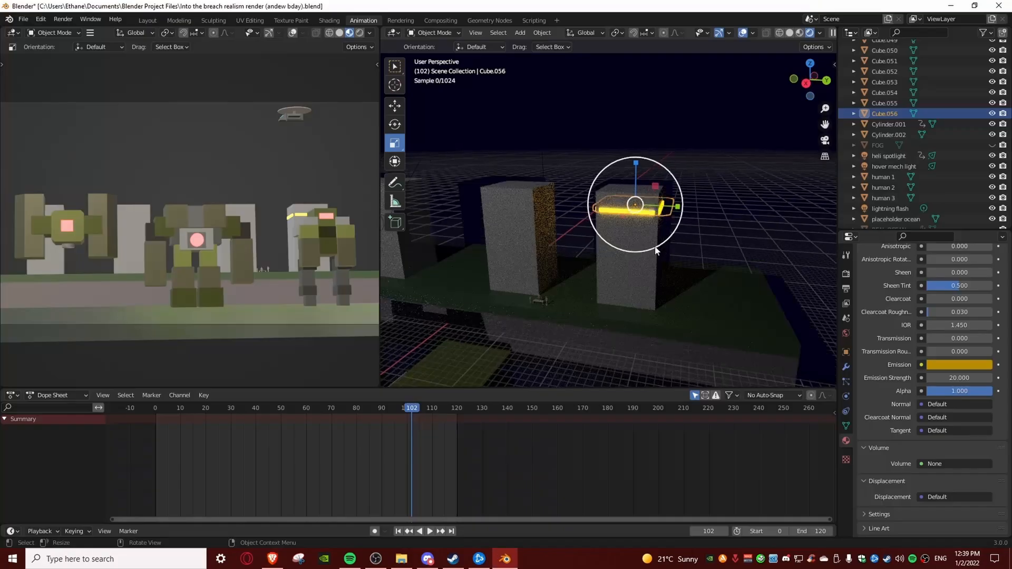
key("ctrl+v")
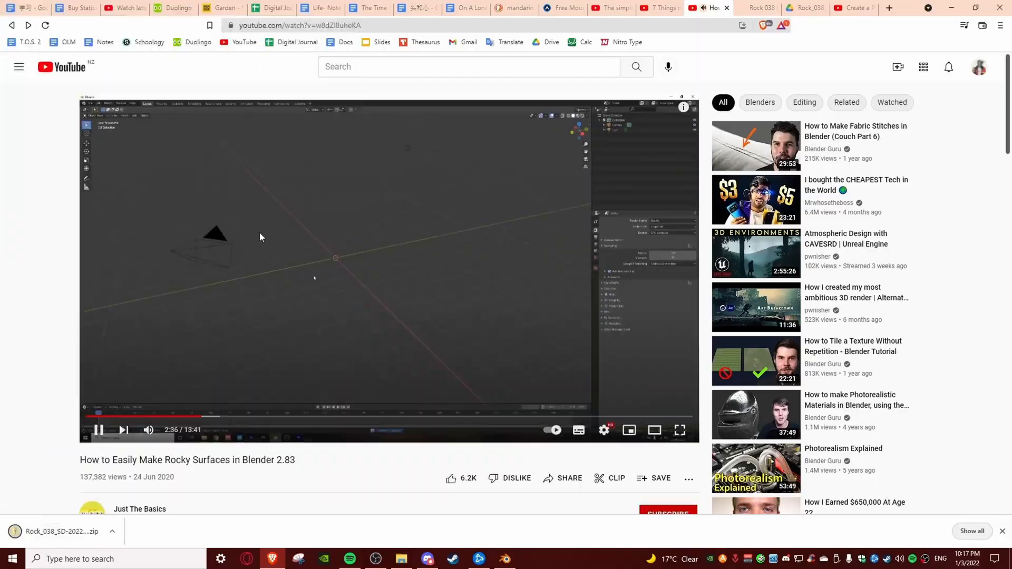
left_click(504, 558)
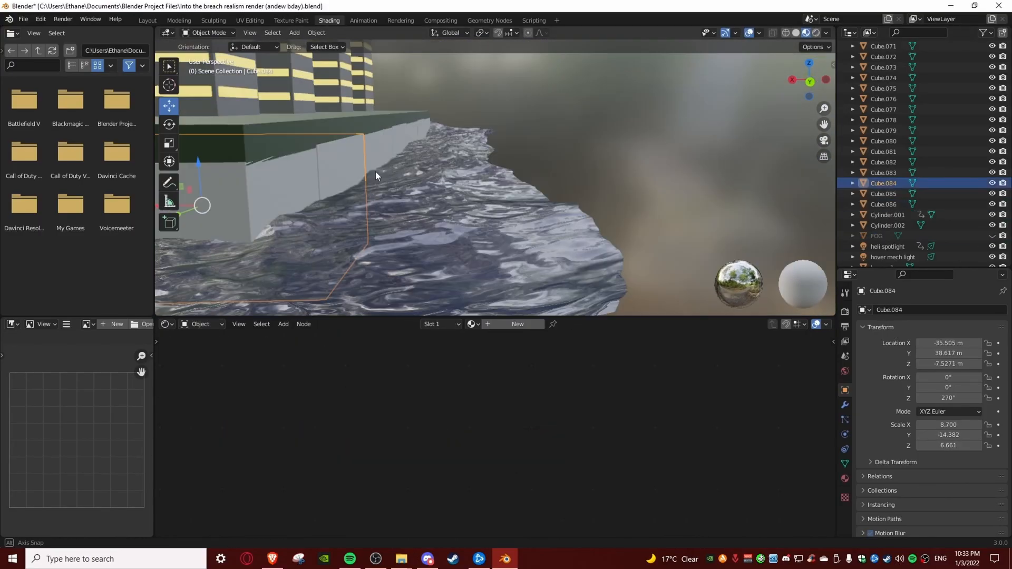
- Feed Noise Texture and ColorRamp nodes into the sphere's Principled BSDF for a procedural rock material
key("ctrl+v")
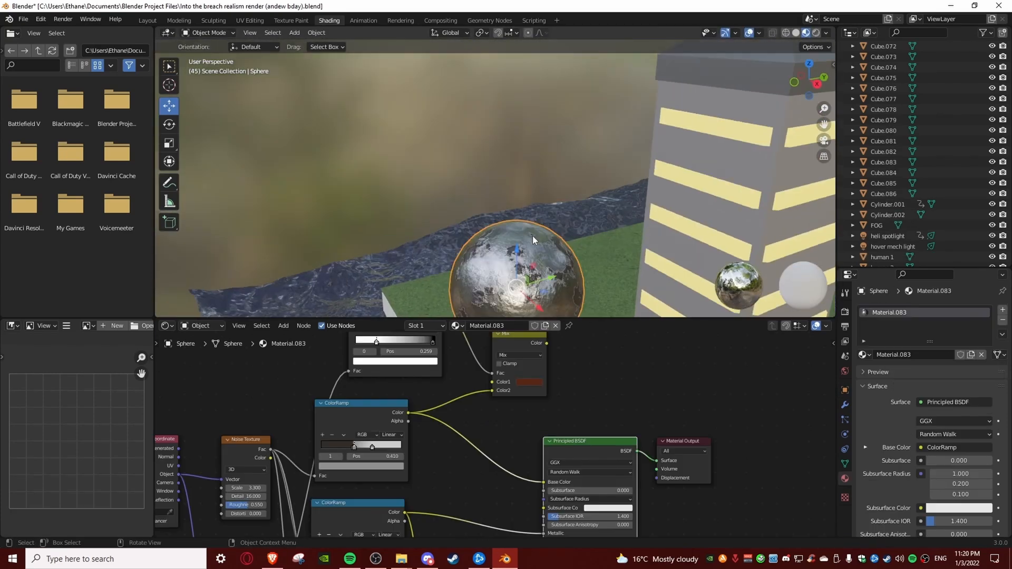
left_click(876, 226)
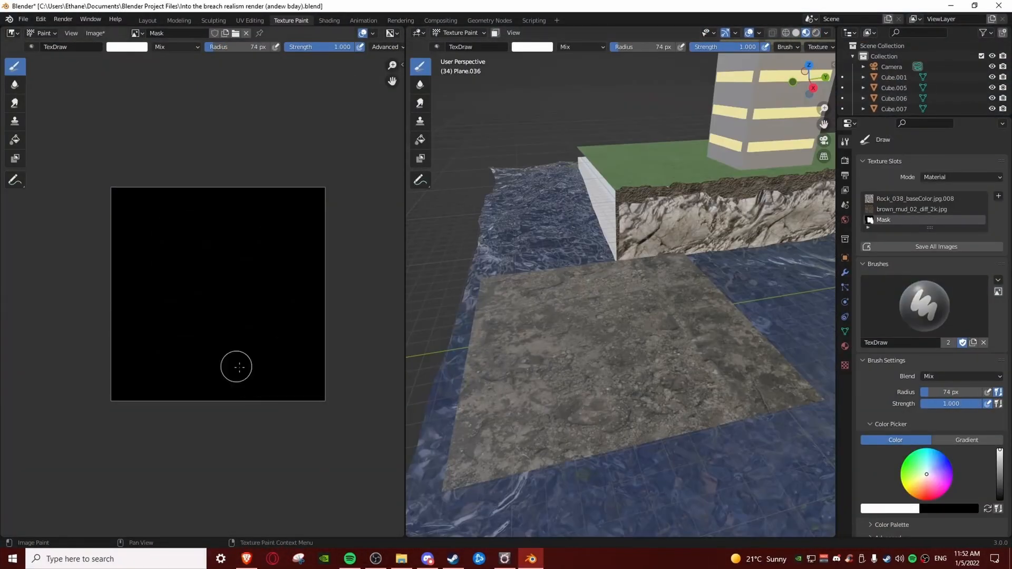
- Paint Mask image slots on the cliff planes and use them as the Mix factor between rock and mud textures
left_click(329, 20)
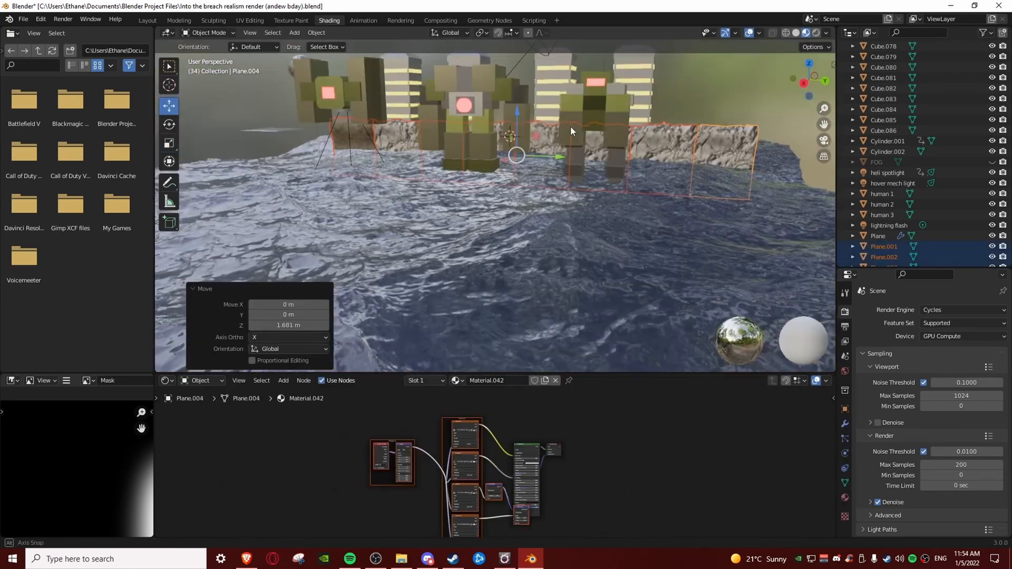
left_click(291, 20)
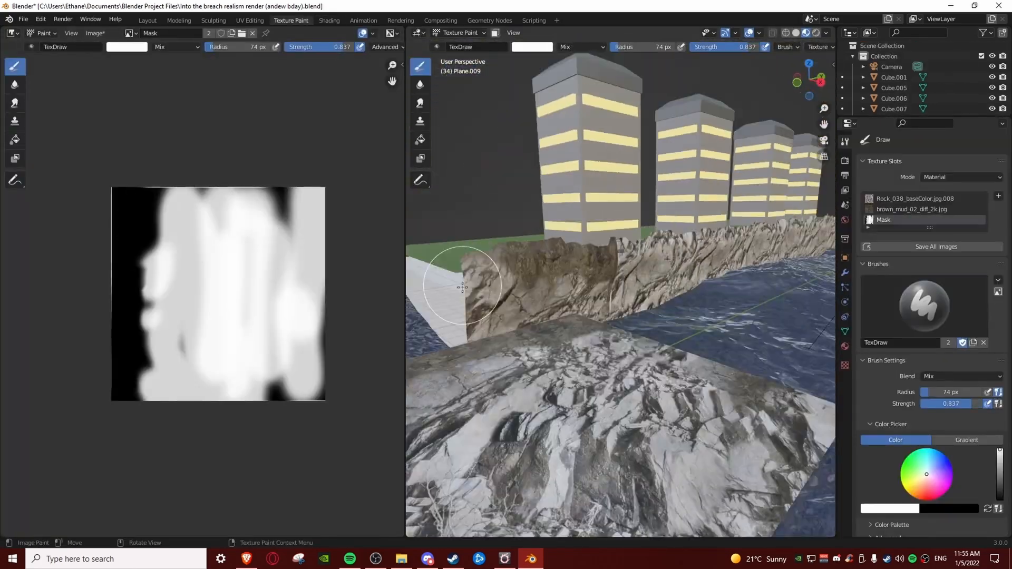
left_click(328, 20)
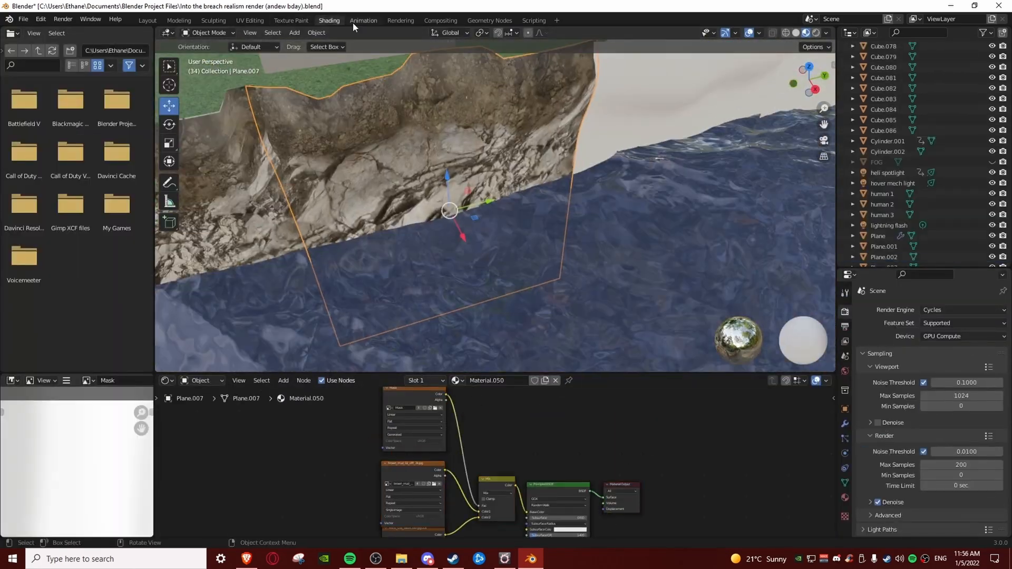
left_click(291, 21)
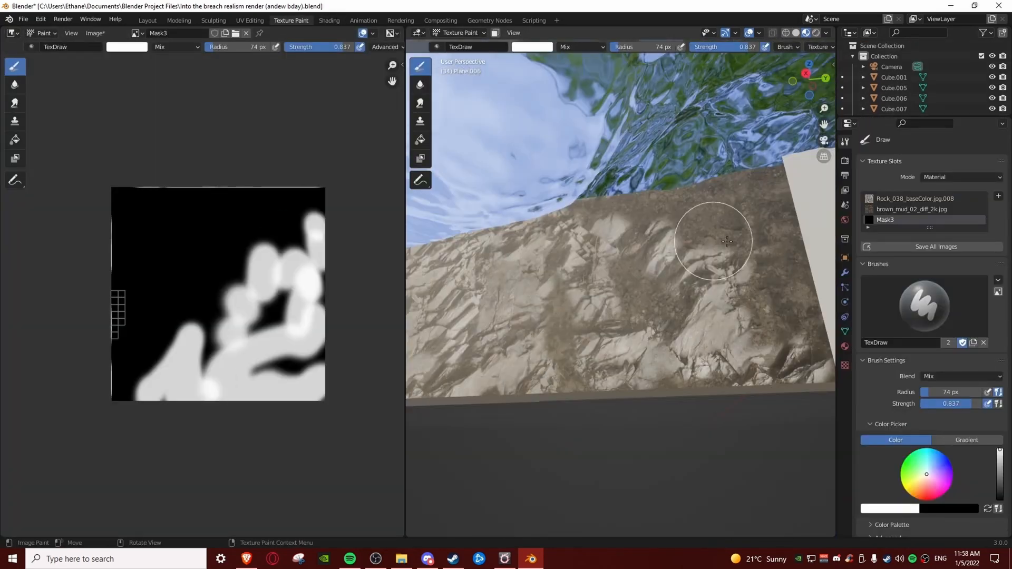
left_click(329, 20)
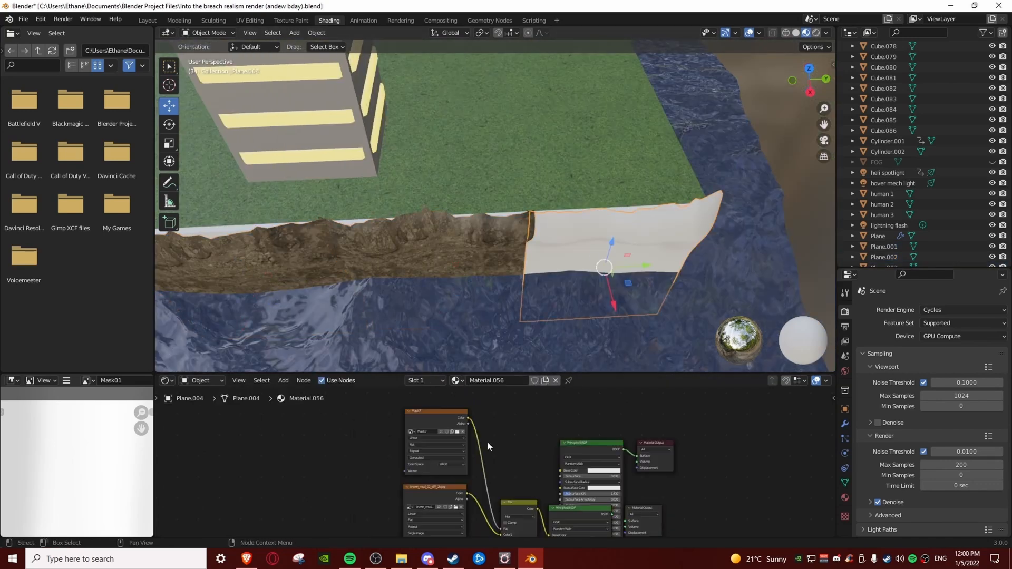
left_click(291, 20)
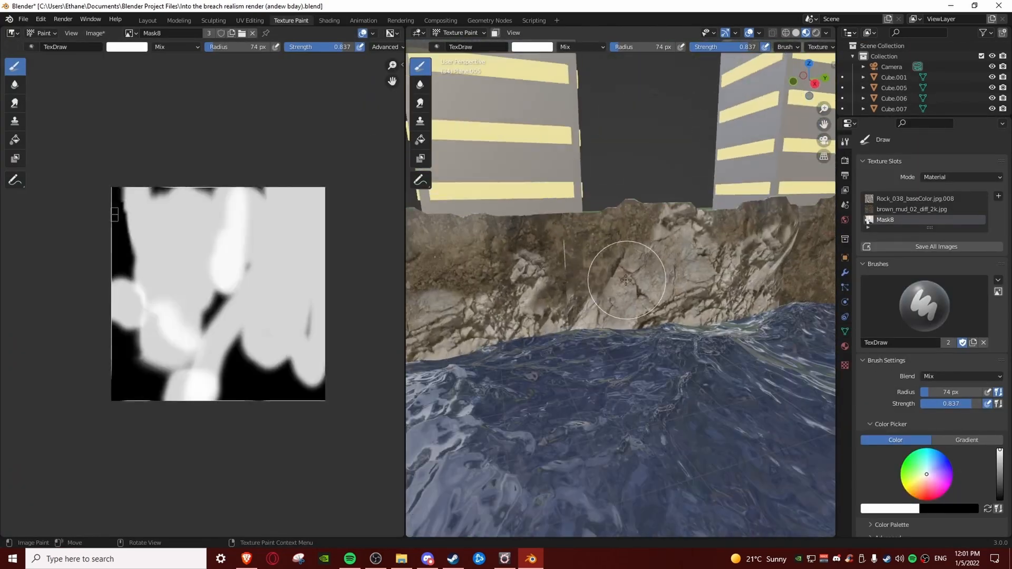
left_click(329, 20)
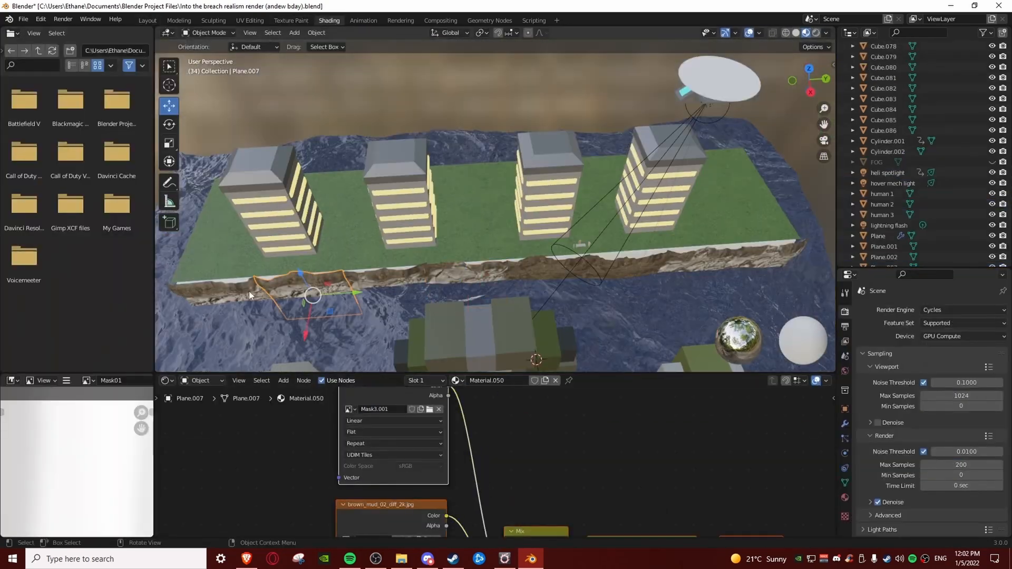
left_click(290, 20)
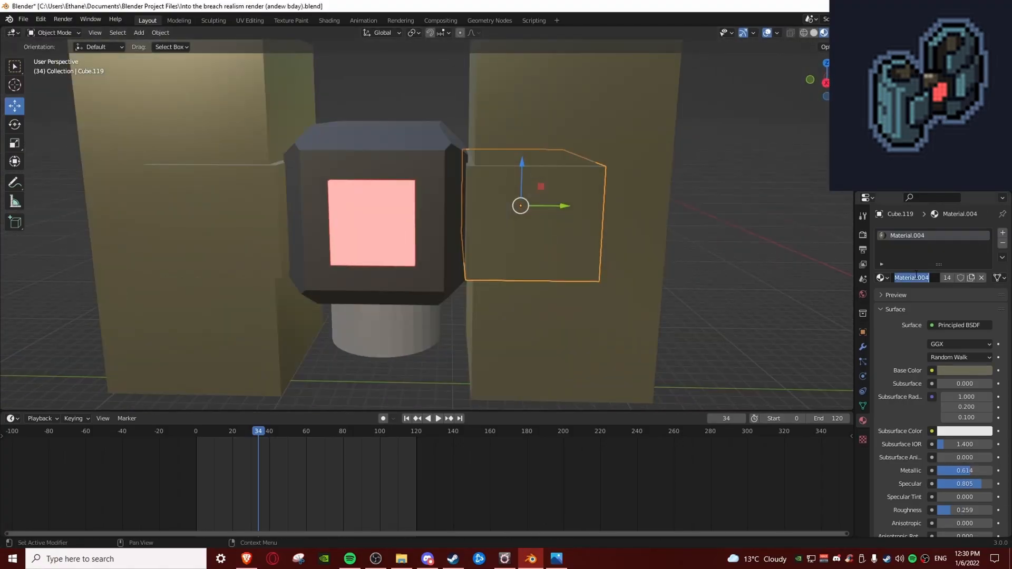
- Bevel the mech cube's edges in Edit Mode with three segments so the armour looks rounded
key("Tab")
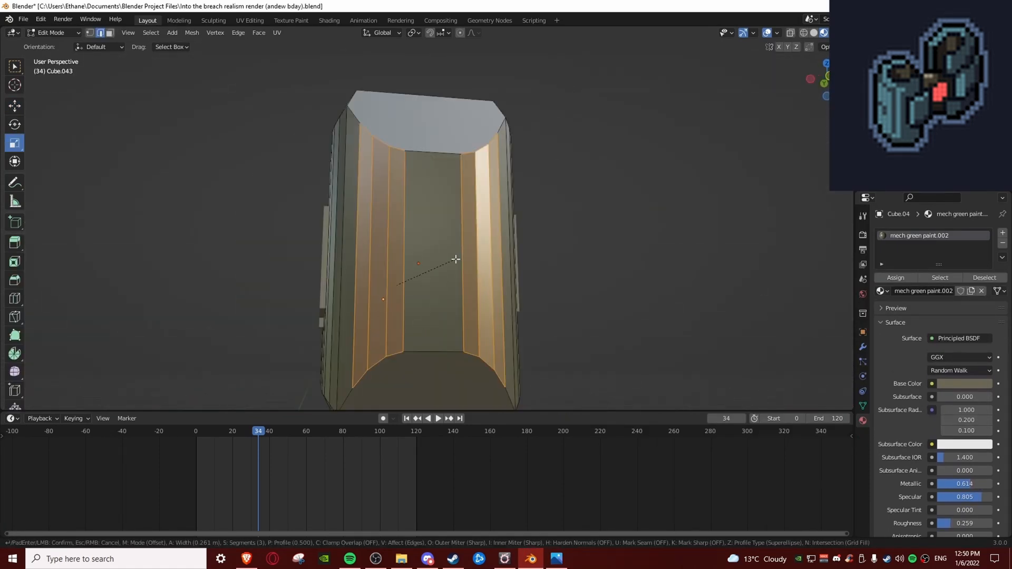
key("Tab")
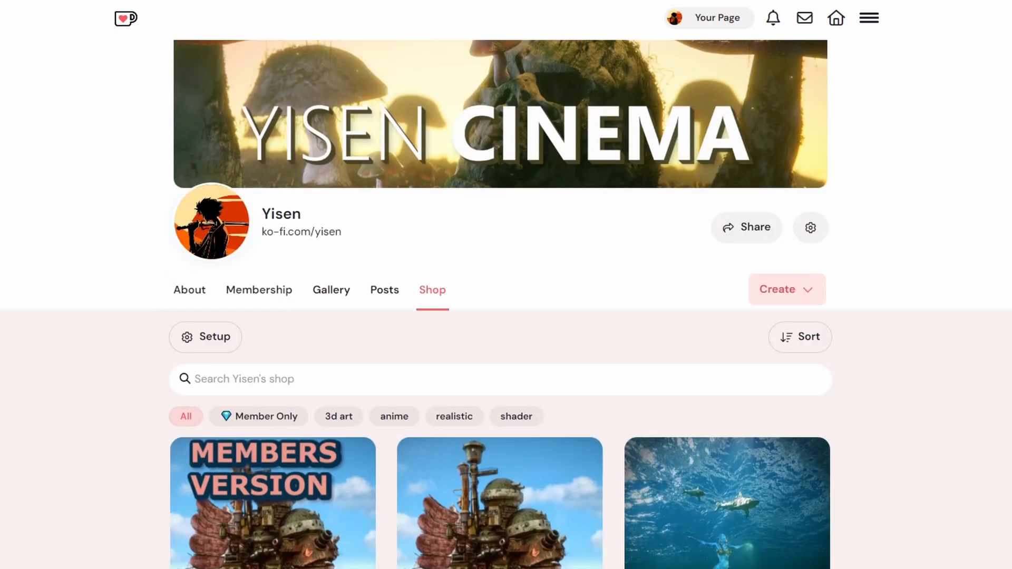
- Browse the Ko-fi shop listing of 3D art, anime, realistic and shader products
scroll("down", 3)
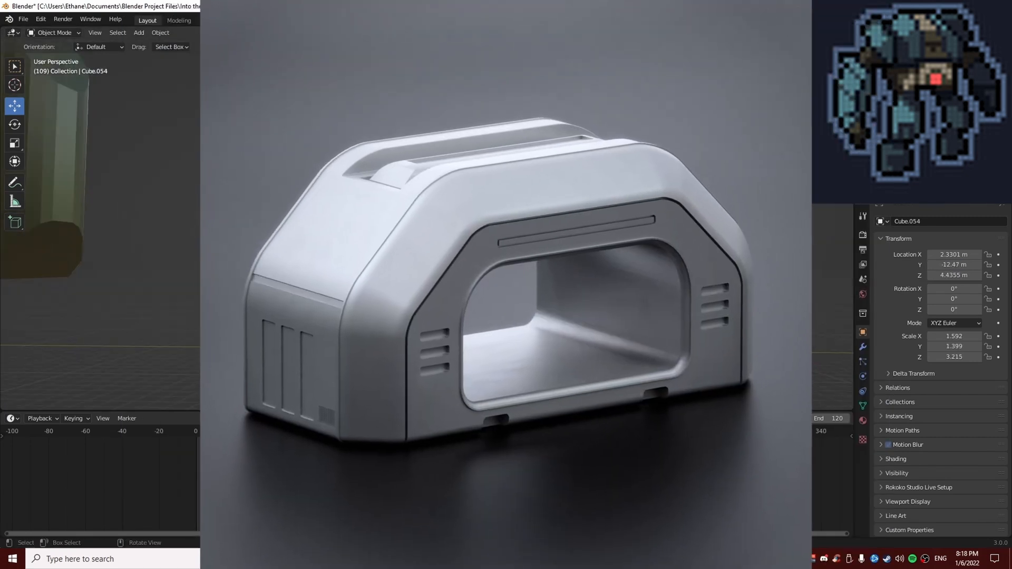
- Shape the boxy white vented armour piece on Cube.054 to match the pixel-art mech reference
double_click(952, 358)
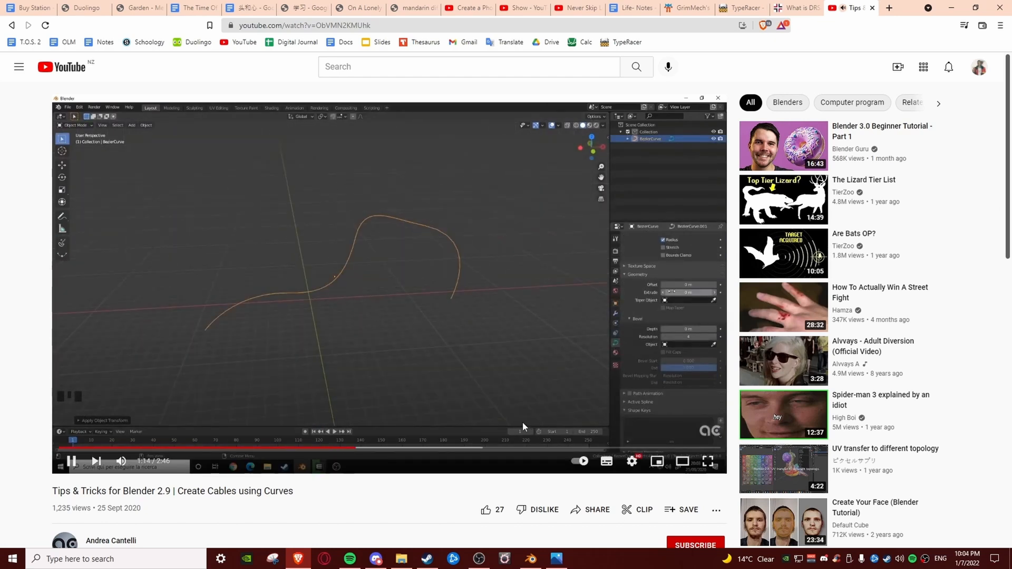
- Play the 'Tips & Tricks for Blender 2.9 | Create Cables using Curves' tutorial
left_click(530, 558)
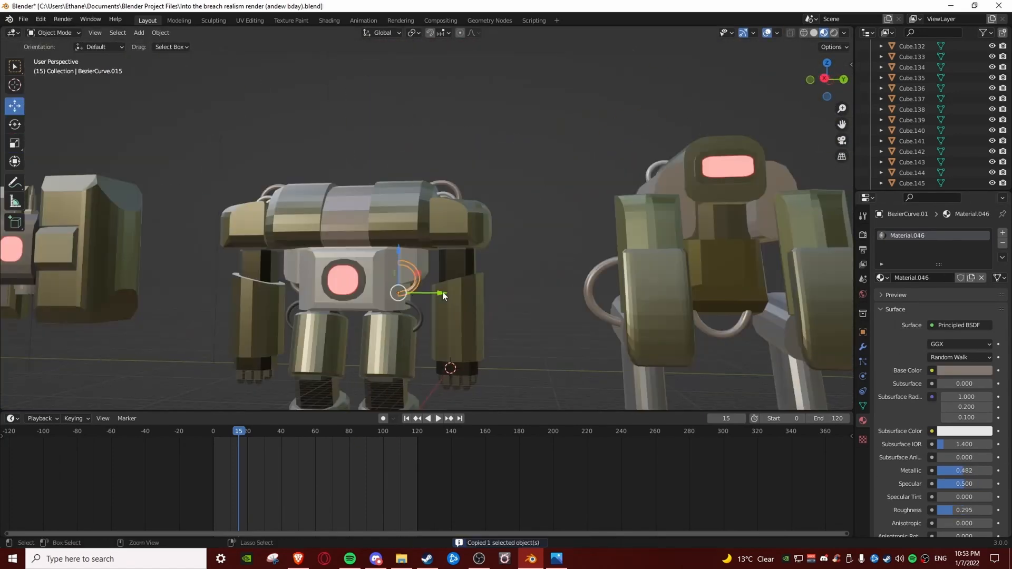
- Fit Bezier-curve cables onto the combat mechs and review the posed mech animation in the Dope Sheet
key("ctrl+v")
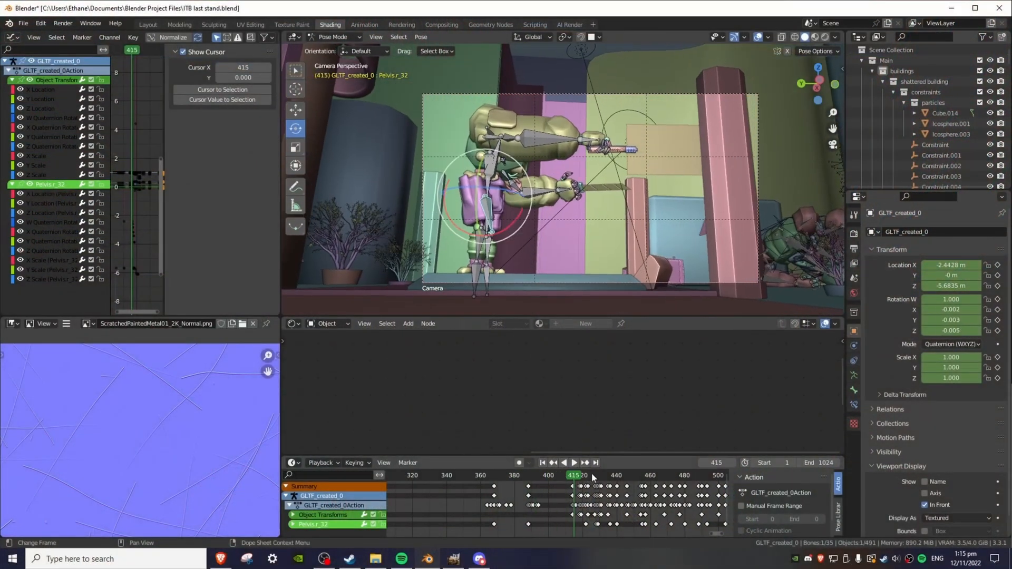
left_click(573, 463)
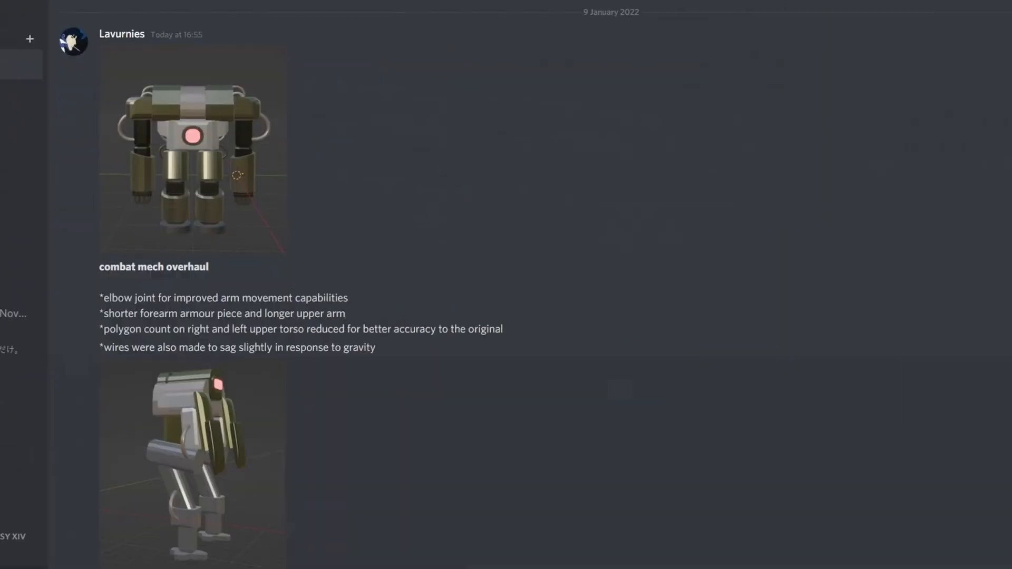
scroll("down", 3)
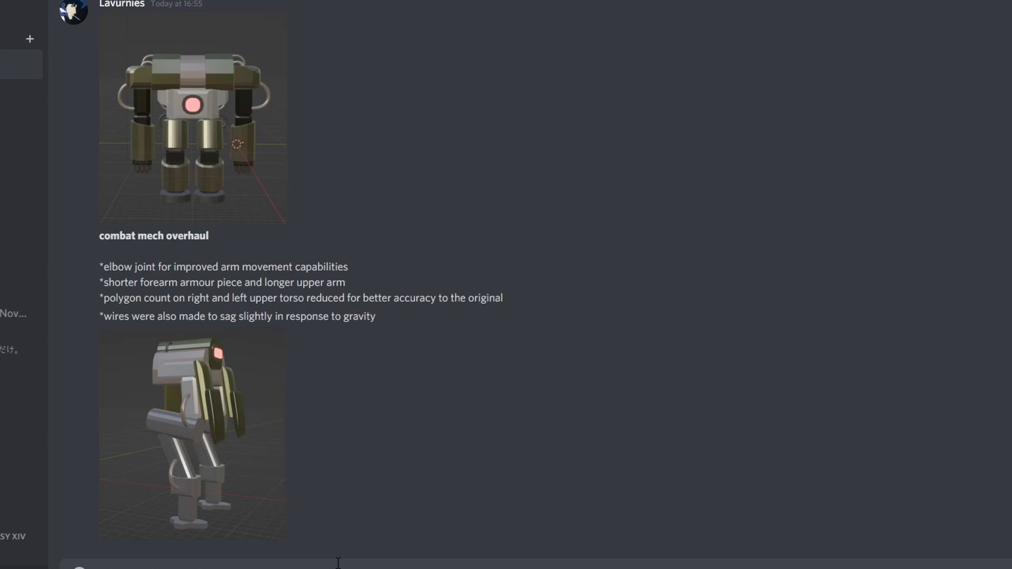
scroll("down", 3)
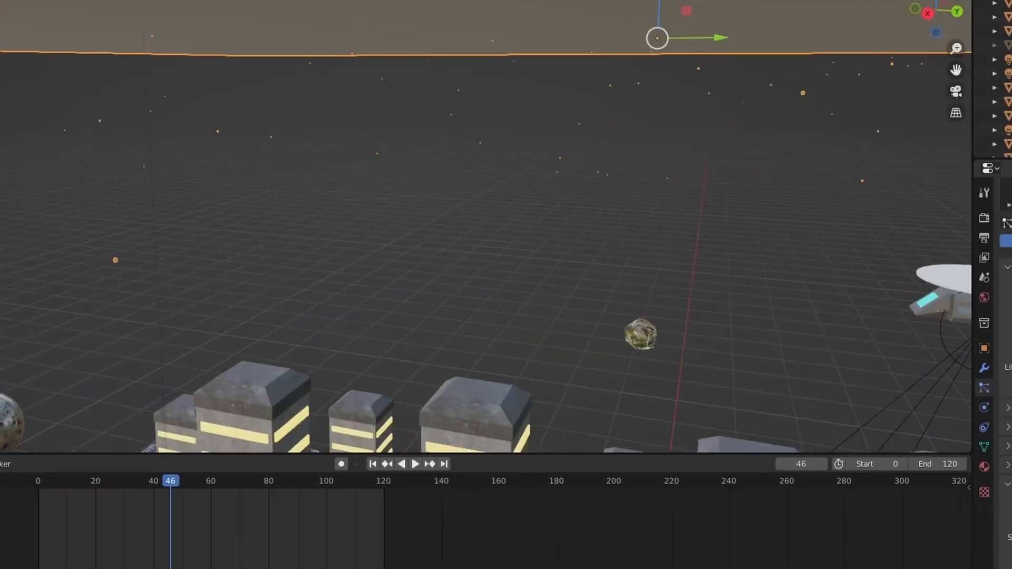
- Play the timeline animation of the cliffside city with its searchlight helicopter, mechs and ocean
left_click(415, 463)
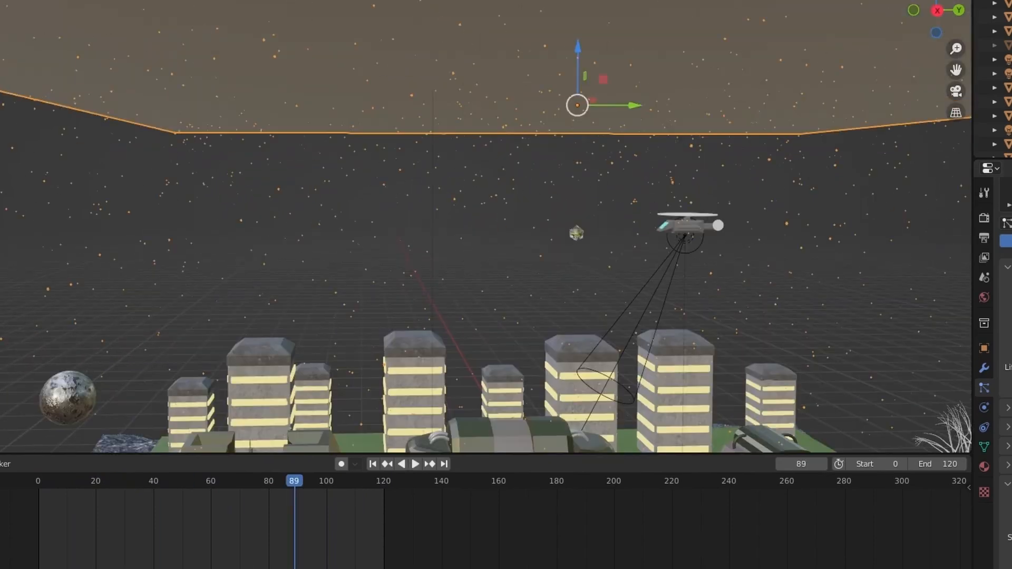
left_click(415, 463)
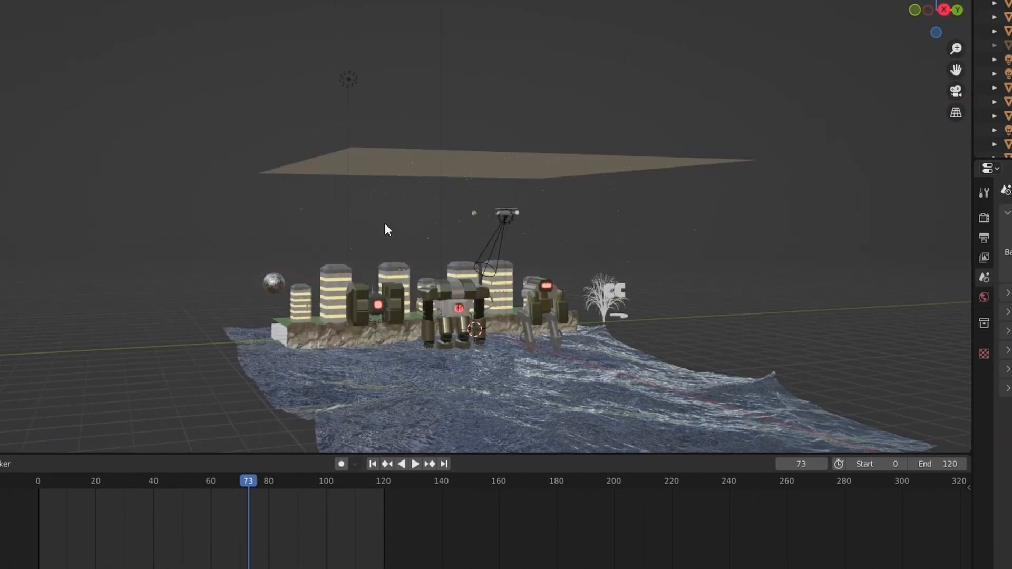
left_click(415, 463)
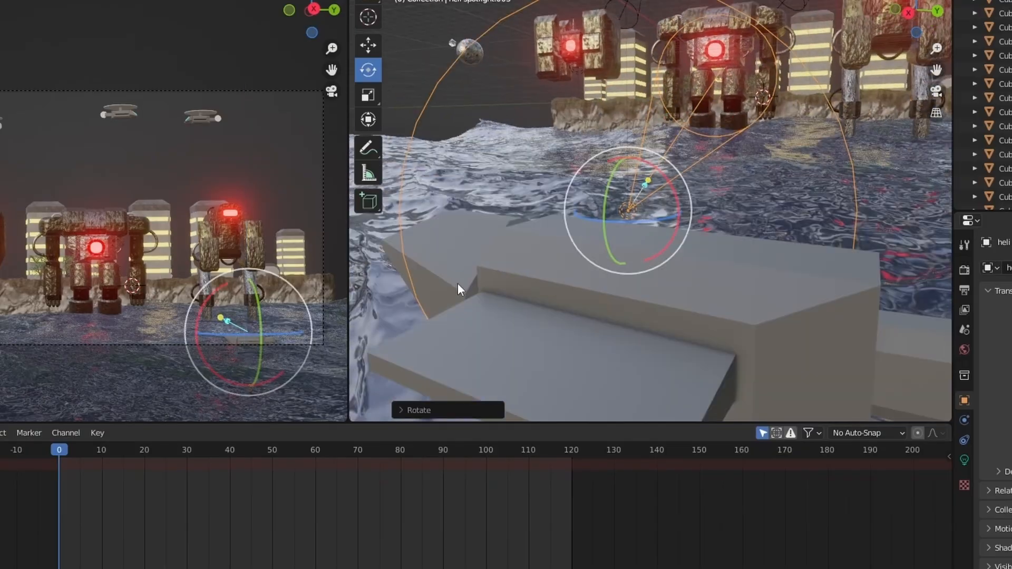
- Keyframe the boat spotlight's rotation at frames 0, 67 and 120 across the 120-frame range
left_click(311, 450)
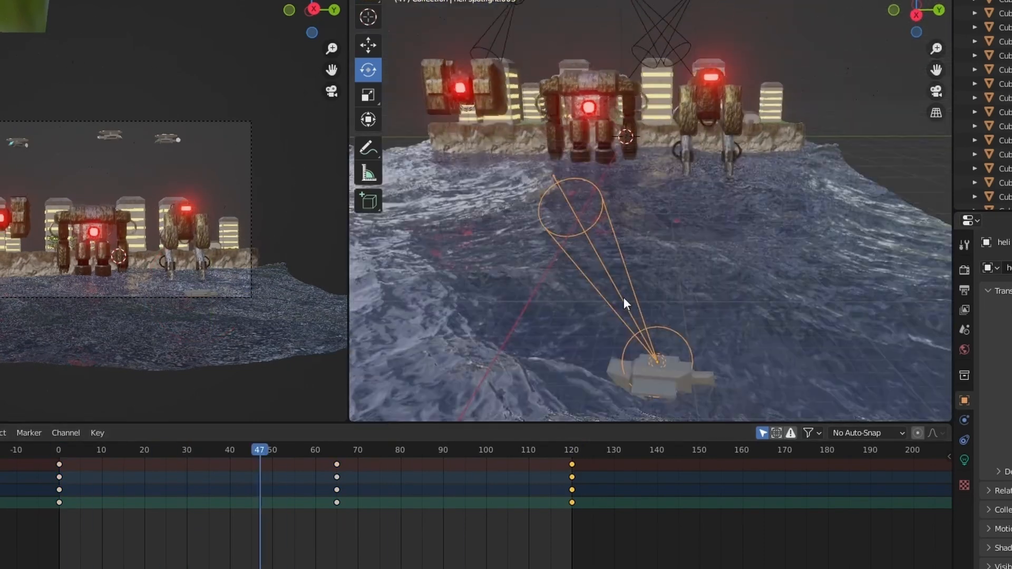
left_click(469, 450)
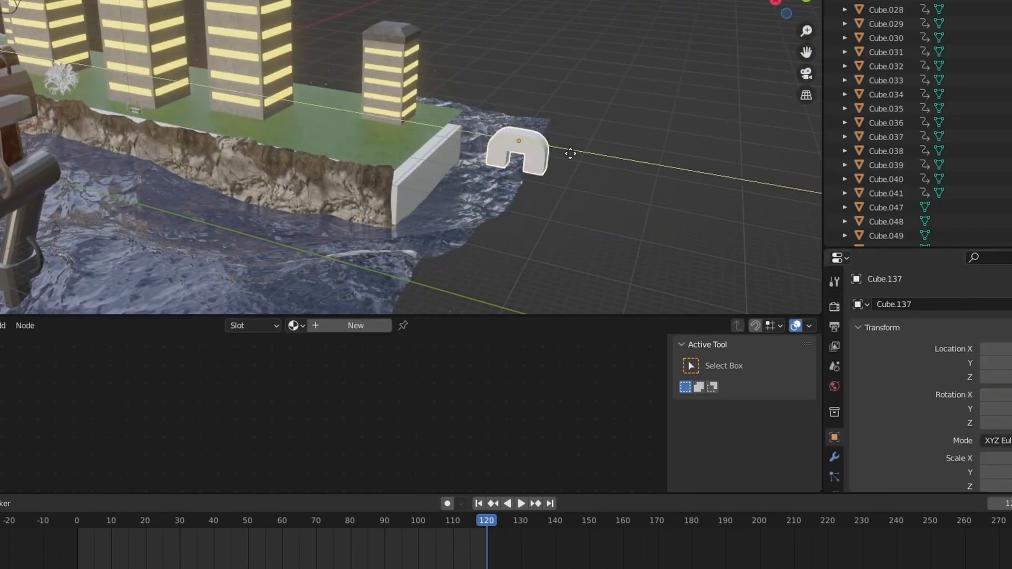
left_click(521, 503)
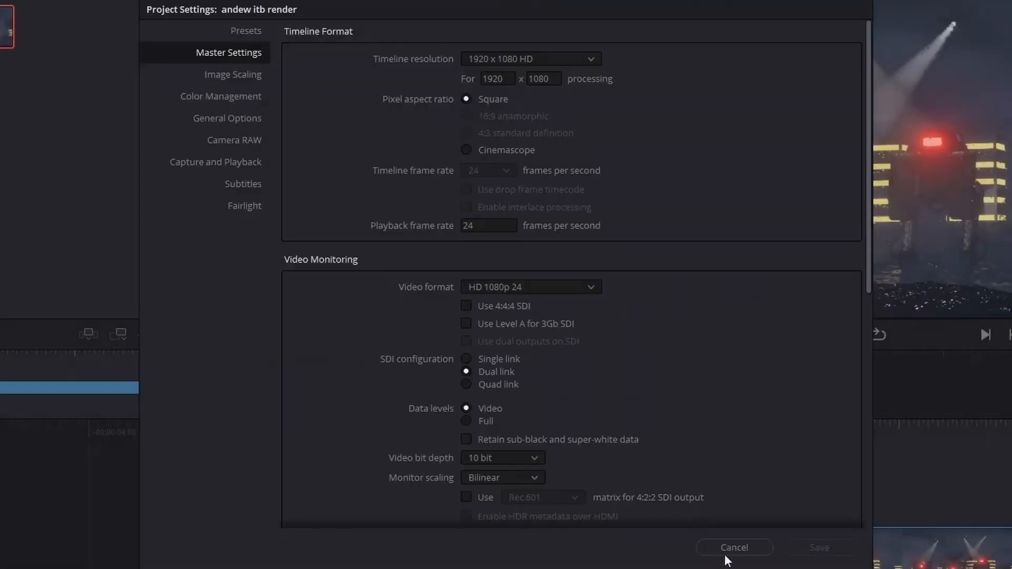
- Review the 1920×1080, 24 fps master settings and cancel without changes
left_click(734, 547)
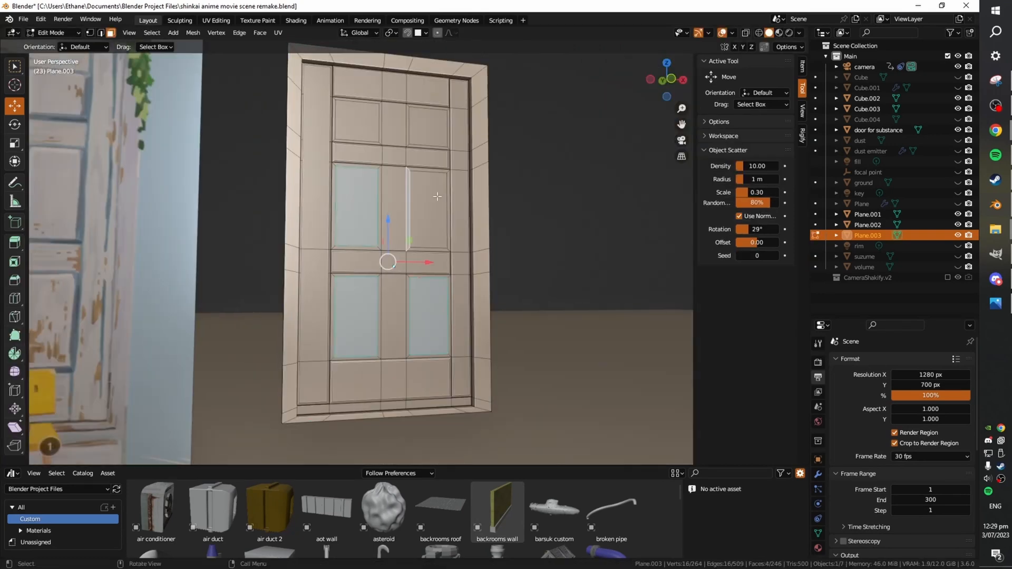
- Select the wall block Cube.004 and enter Edit Mode to nudge it along Y
left_click(52, 33)
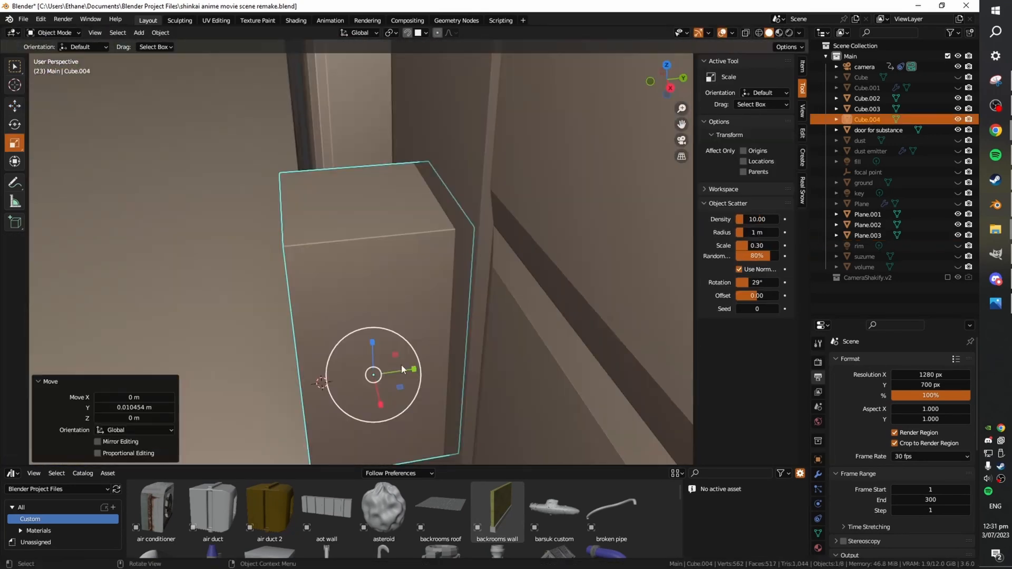
key("Tab")
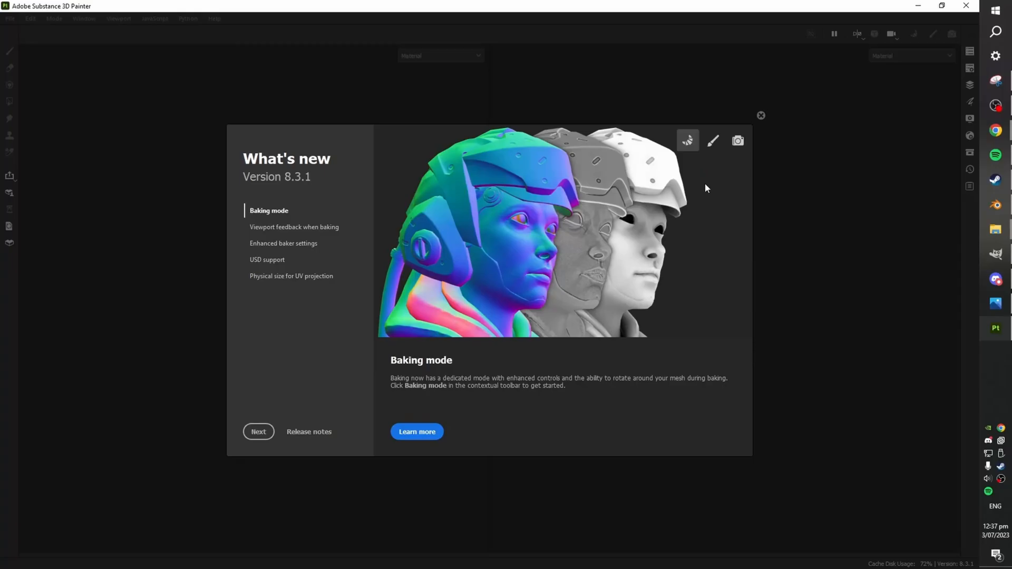
- View the What's new overview for Substance 3D Painter 8.3.1
left_click(760, 116)
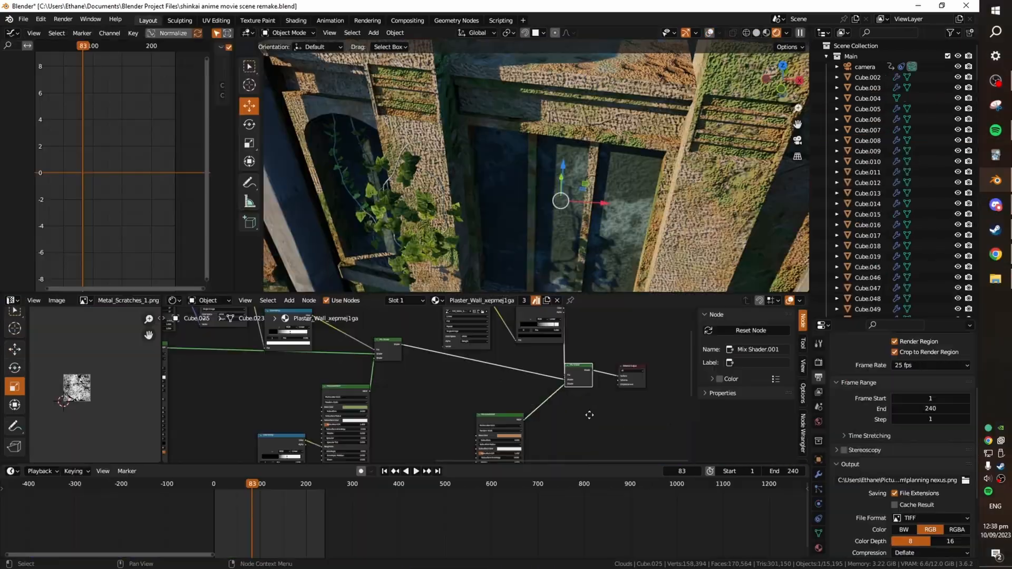
- Render a still of the flooded ruins from the camera and view it in Compositing
left_click(62, 19)
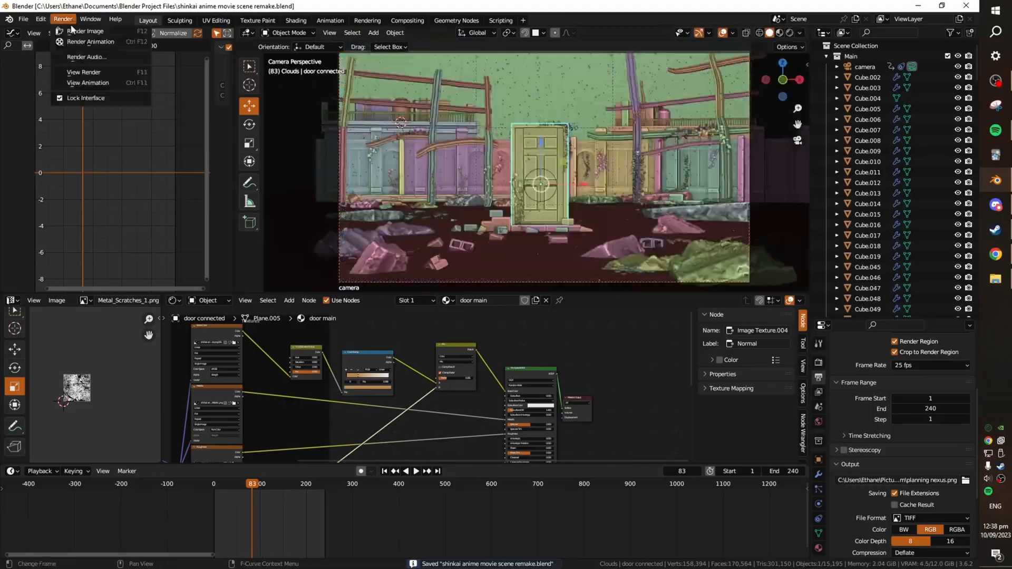
left_click(86, 30)
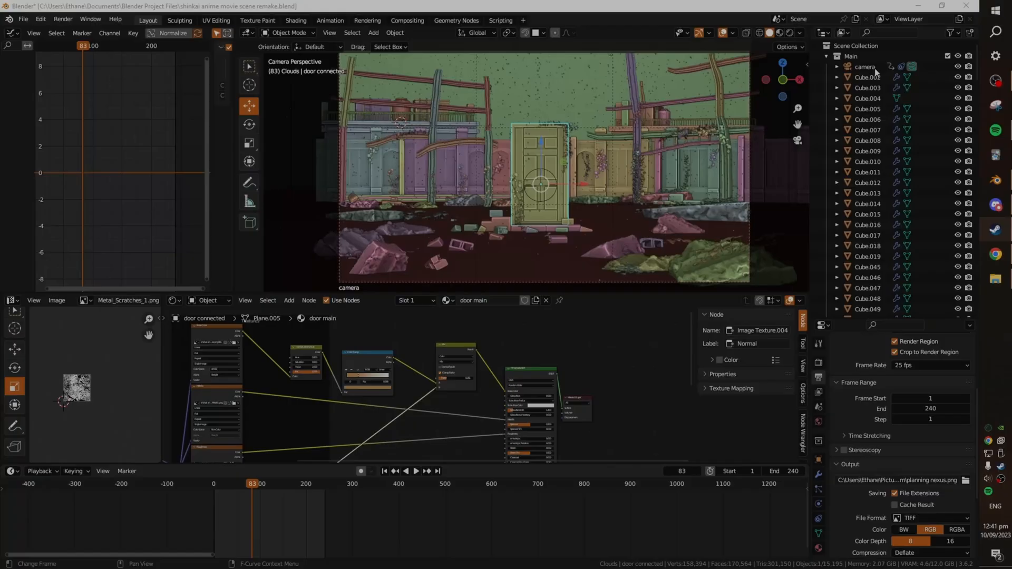
left_click(406, 20)
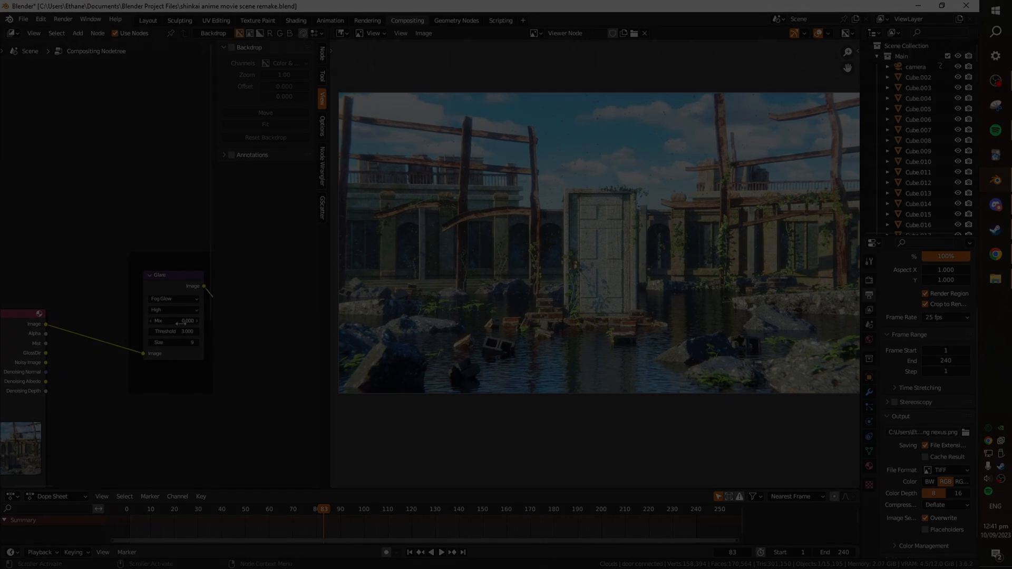